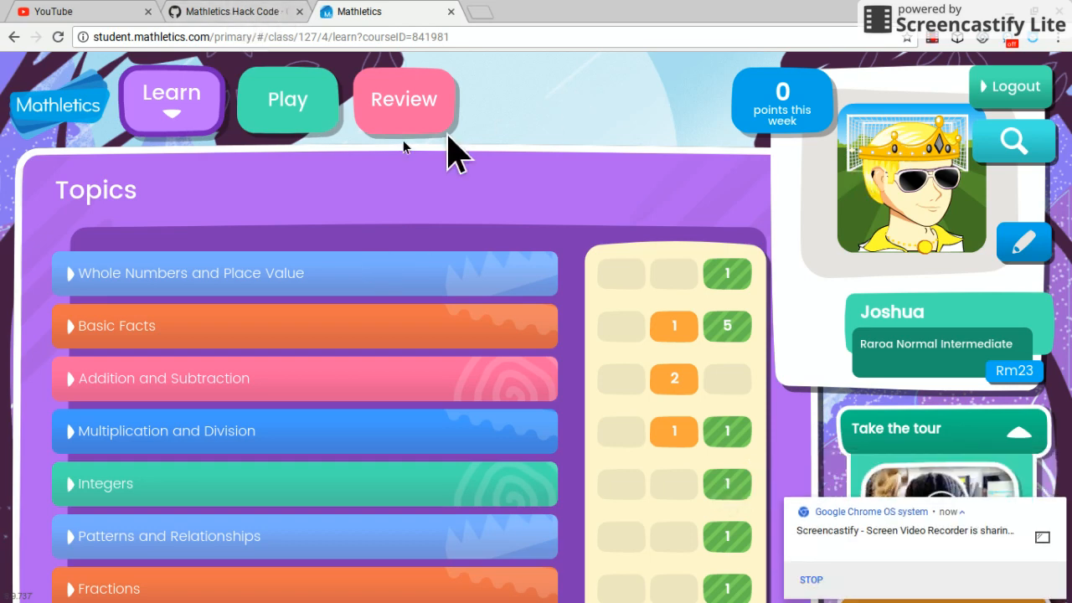
# Step: Switch the Mathletics dashboard to the Play section showing Live Mathletics
pyautogui.click(288, 99)
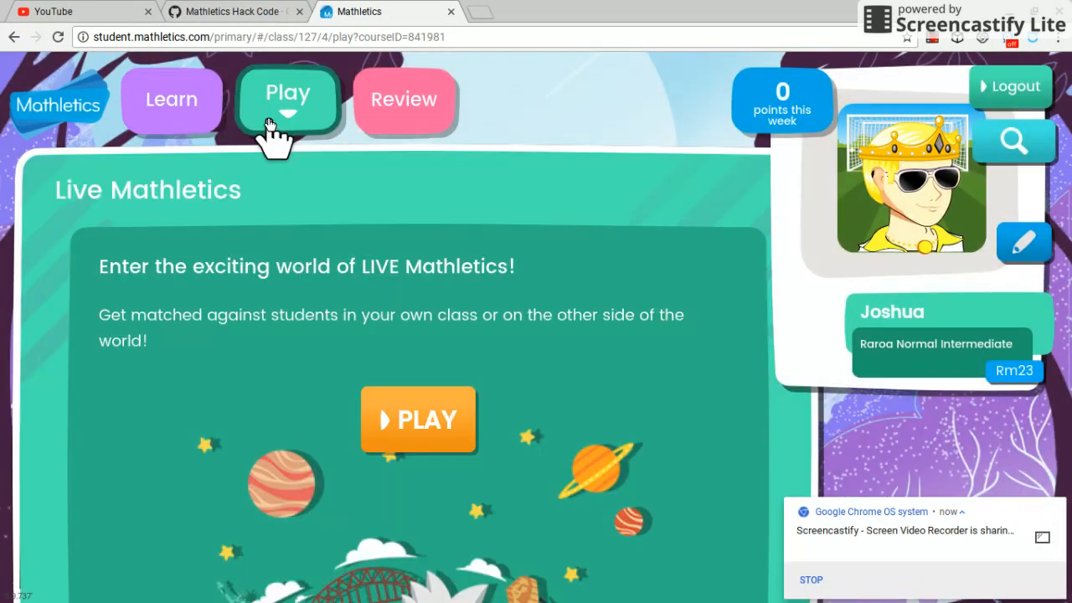
# Step: Launch the Live Mathletics lobby and bring up the page context menu
pyautogui.click(418, 420)
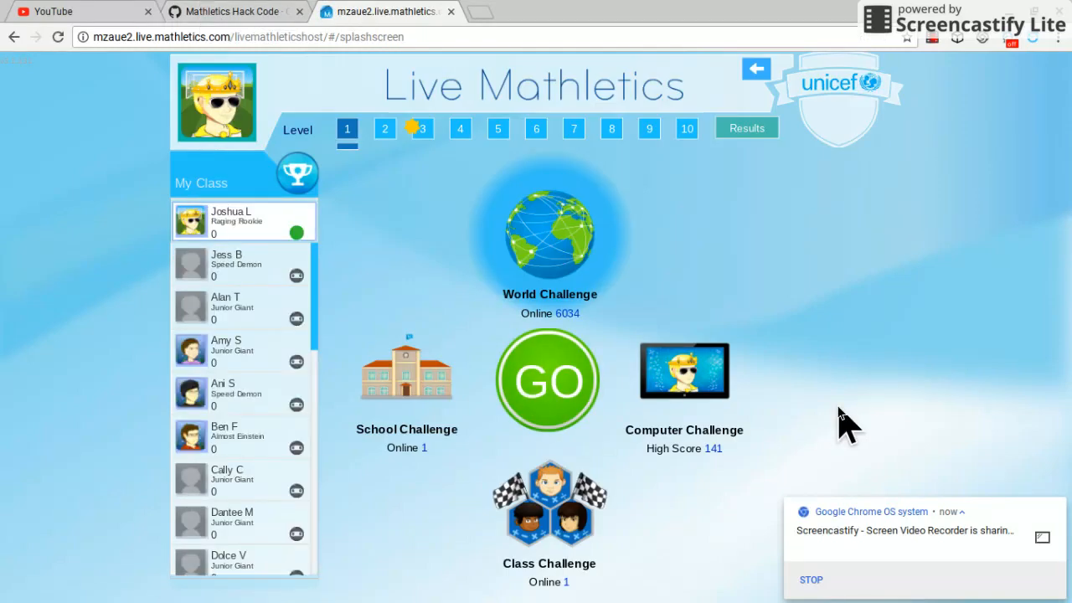
pyautogui.moveTo(909, 306)
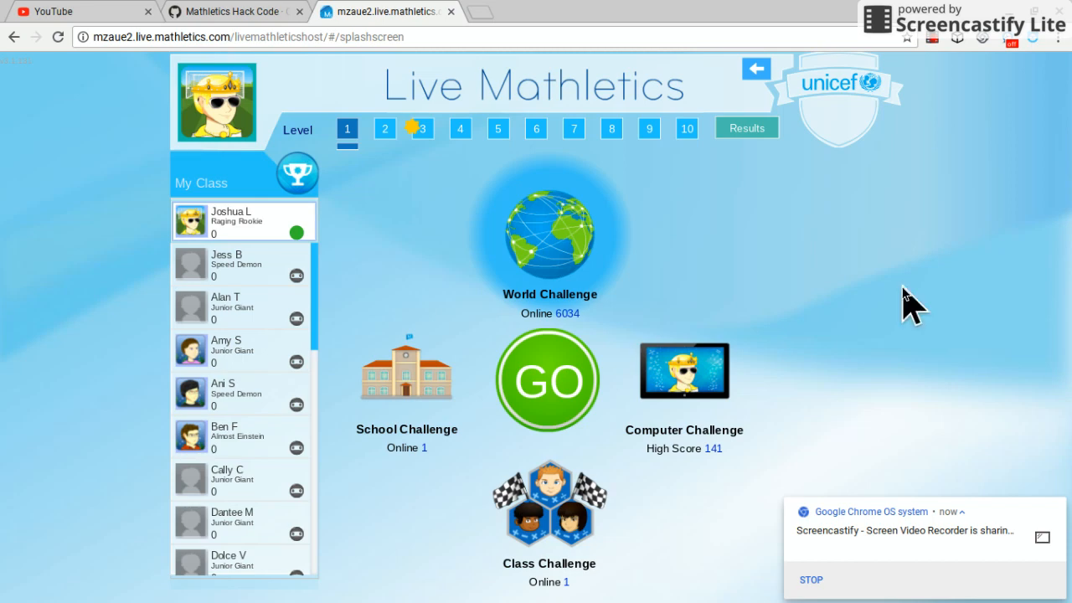
pyautogui.rightClick(905, 301)
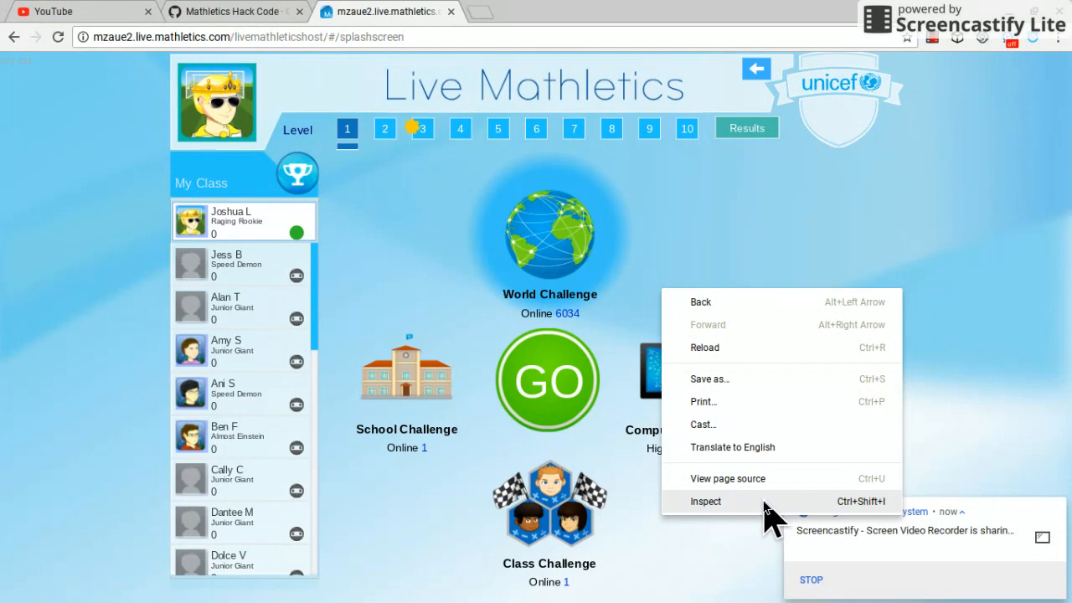
# Step: Inspect the lobby in DevTools and view the hack-code gist's script
pyautogui.click(871, 252)
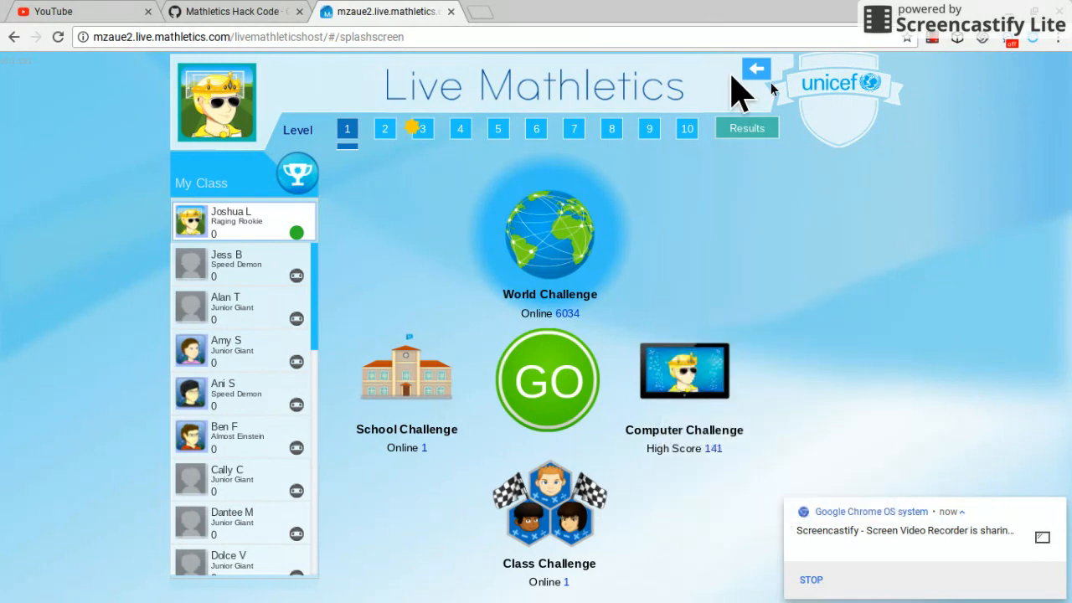
pyautogui.moveTo(897, 251)
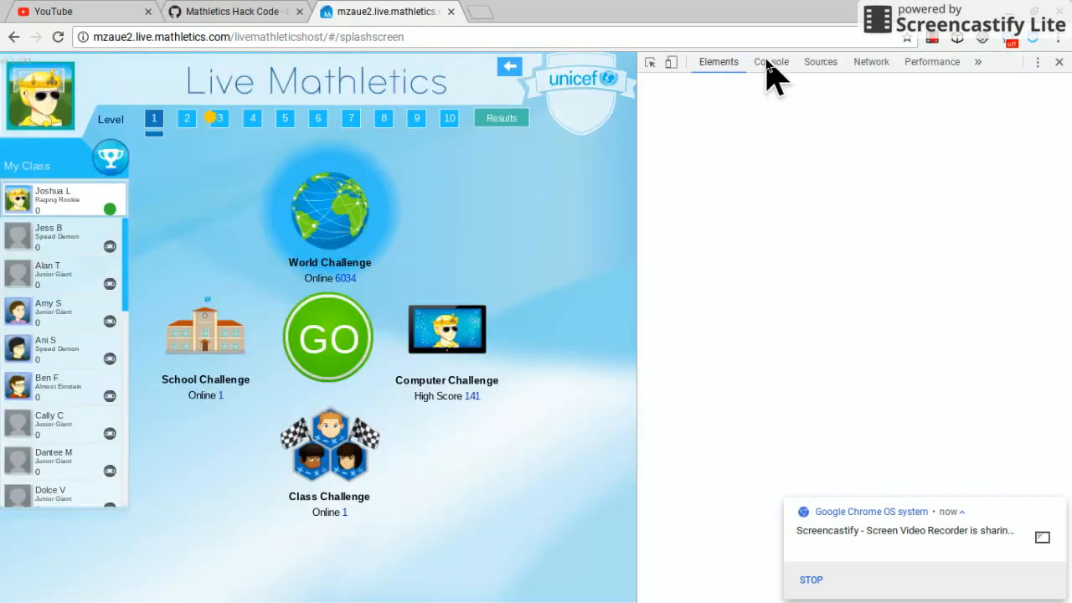
pyautogui.click(235, 11)
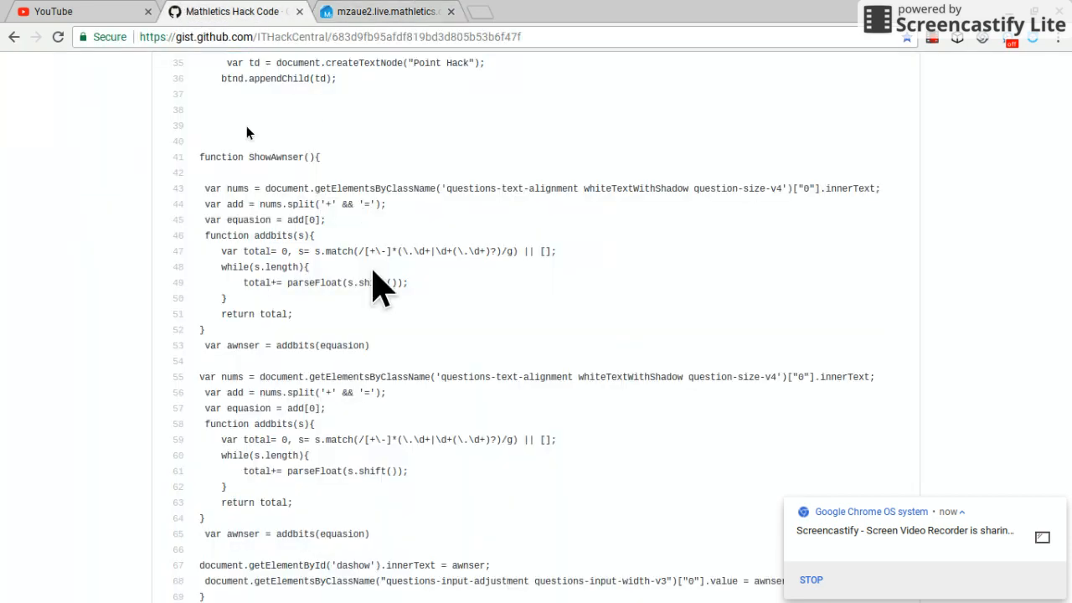
# Step: Run the cheat script in the Console, dismiss its alert, and close DevTools
pyautogui.click(385, 11)
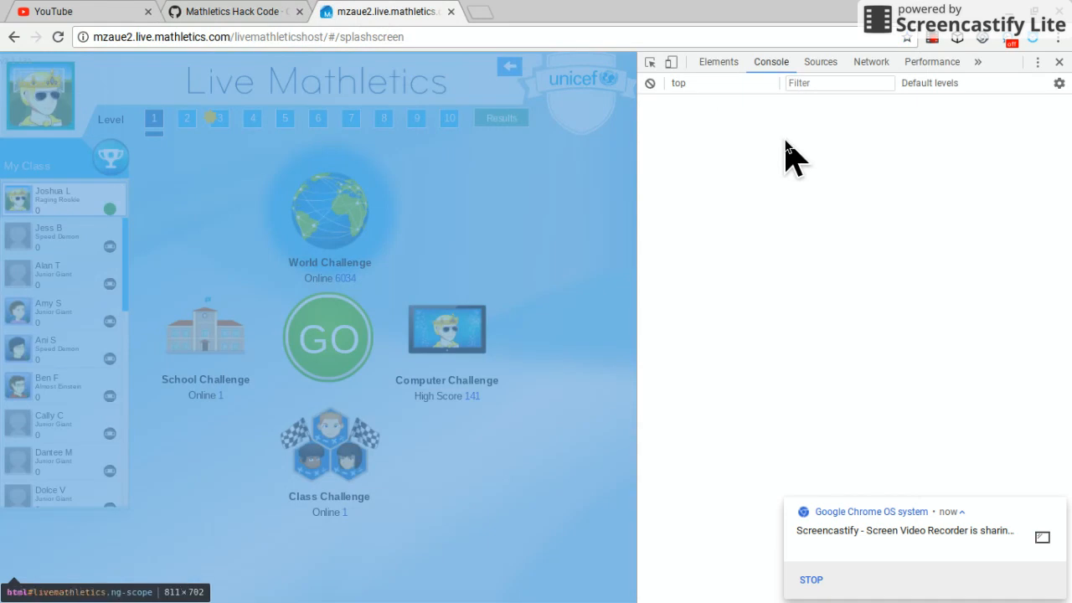
pyautogui.moveTo(842, 126)
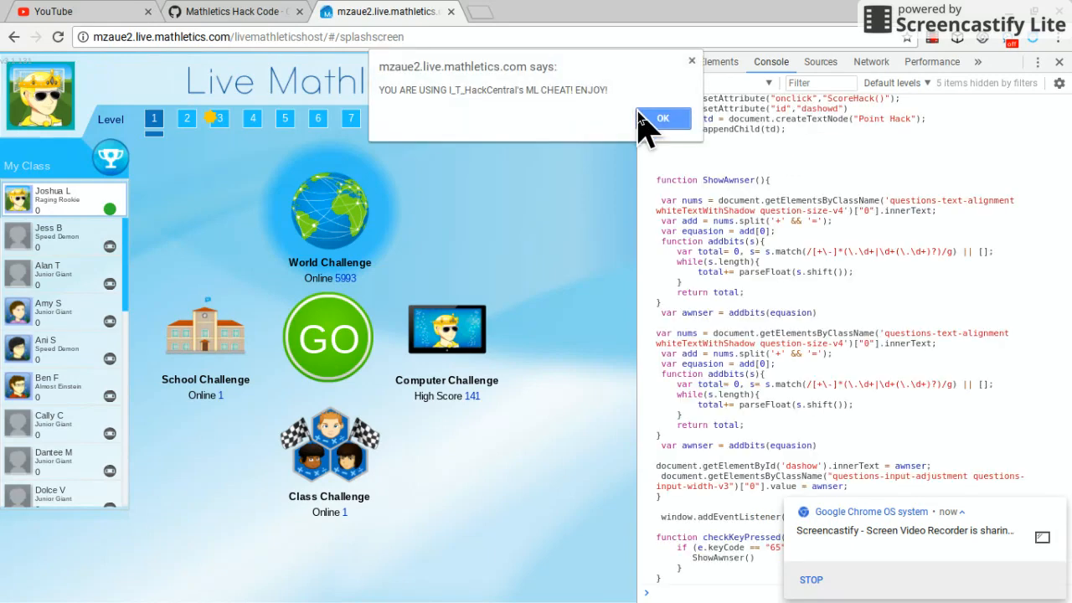
pyautogui.click(662, 117)
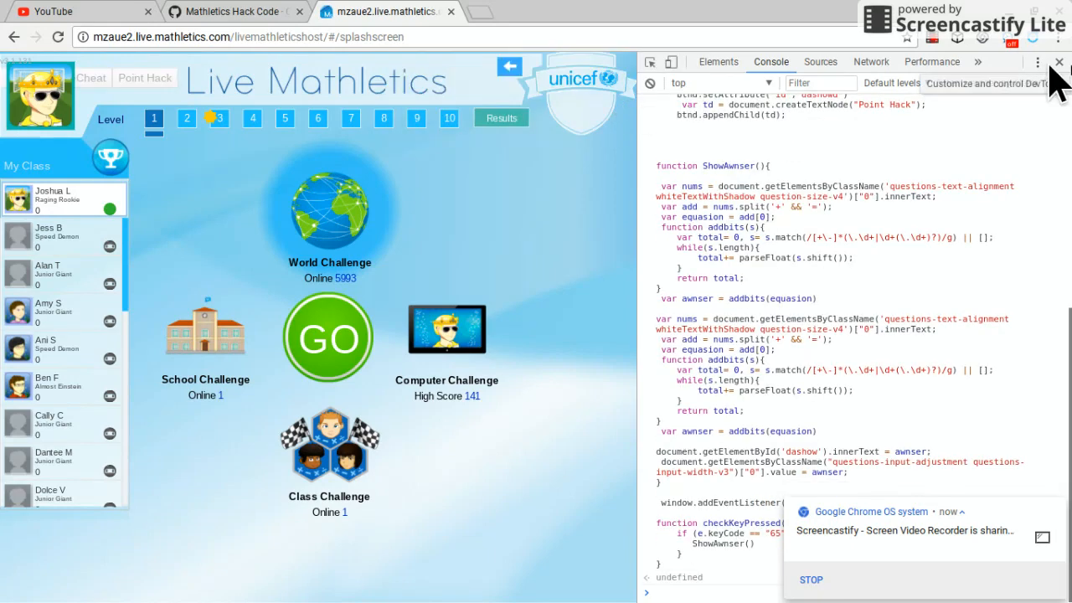
pyautogui.click(1058, 62)
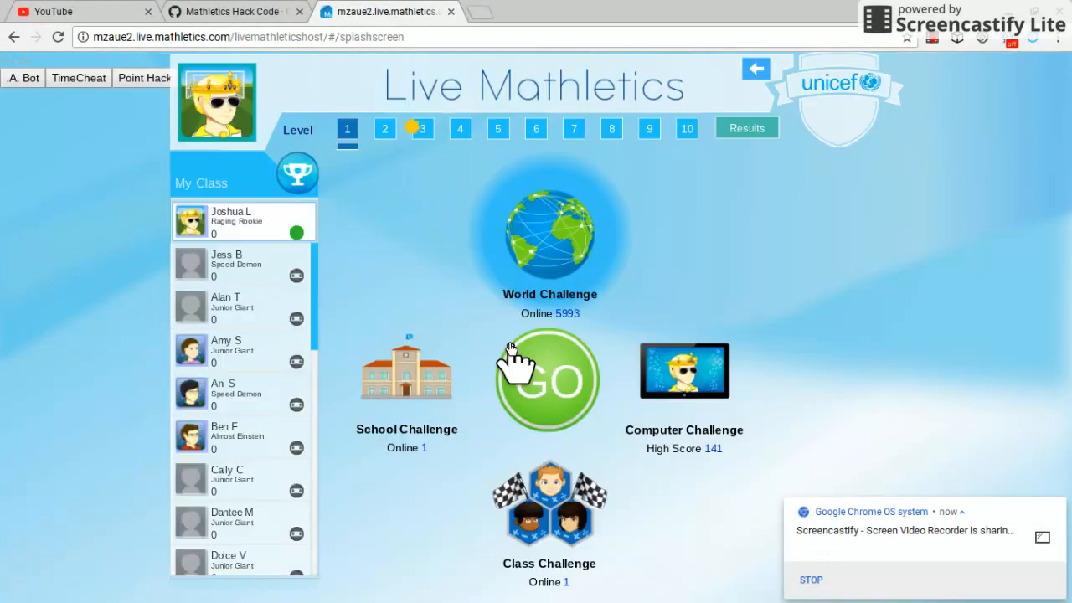
pyautogui.click(547, 381)
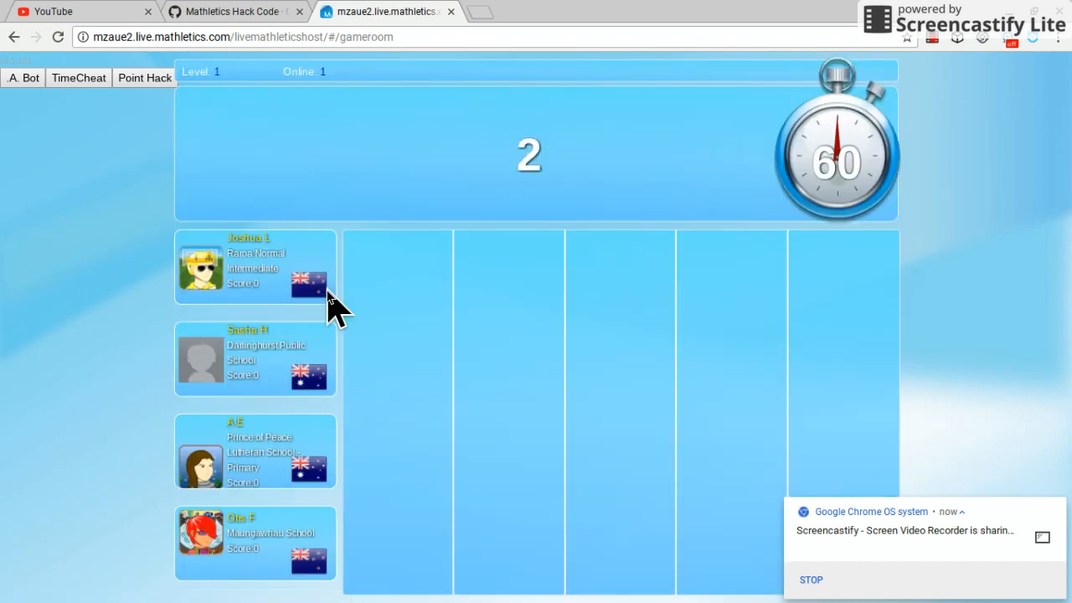
pyautogui.moveTo(410, 352)
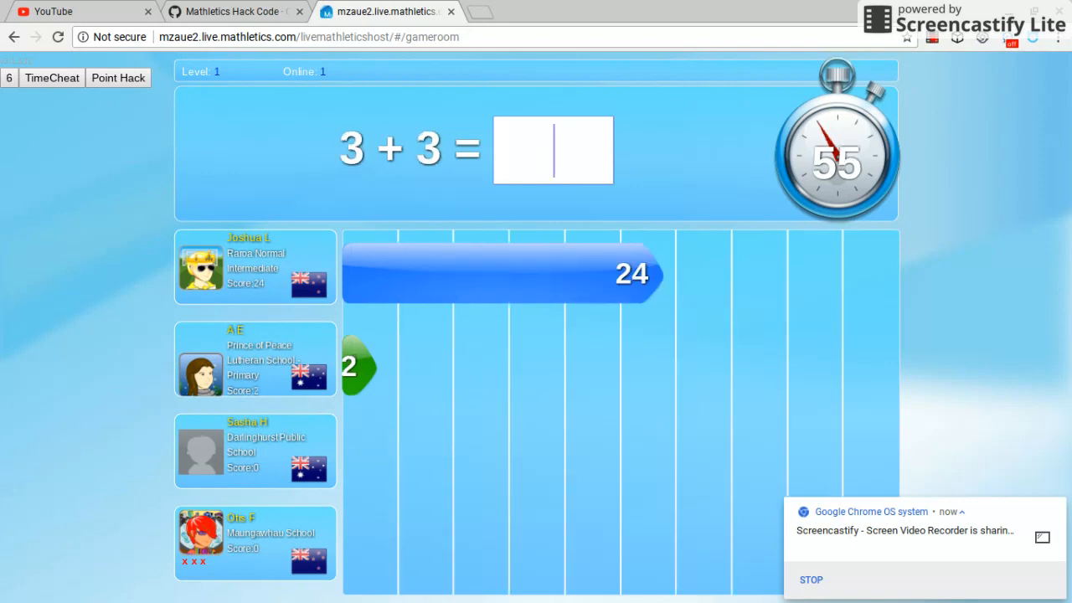
# Step: Auto-answer match questions with the cheat key, reaching a score of 148
pyautogui.write('4')
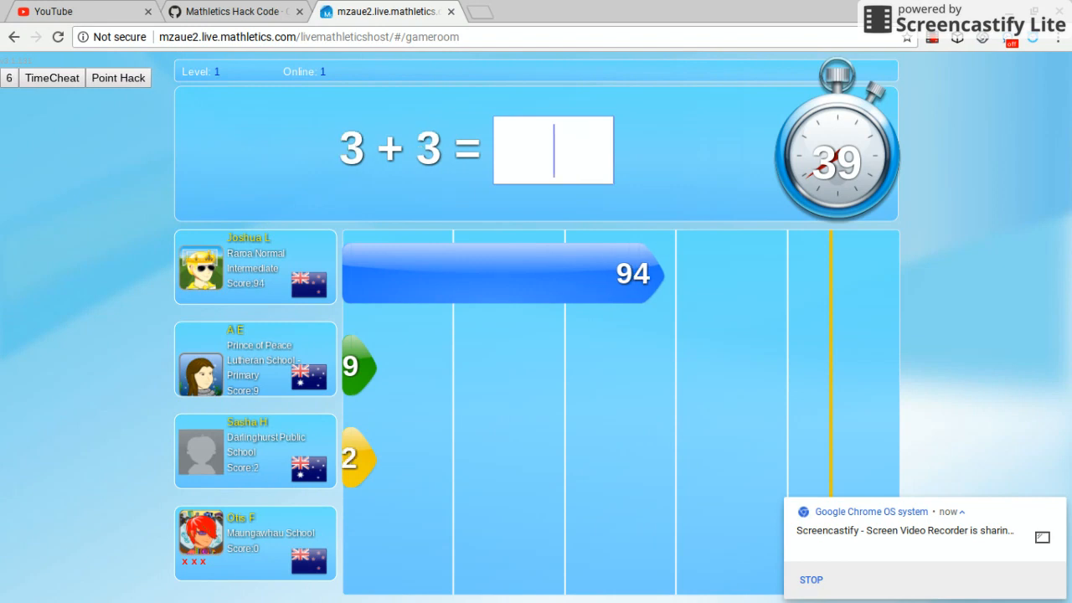
pyautogui.write('6')
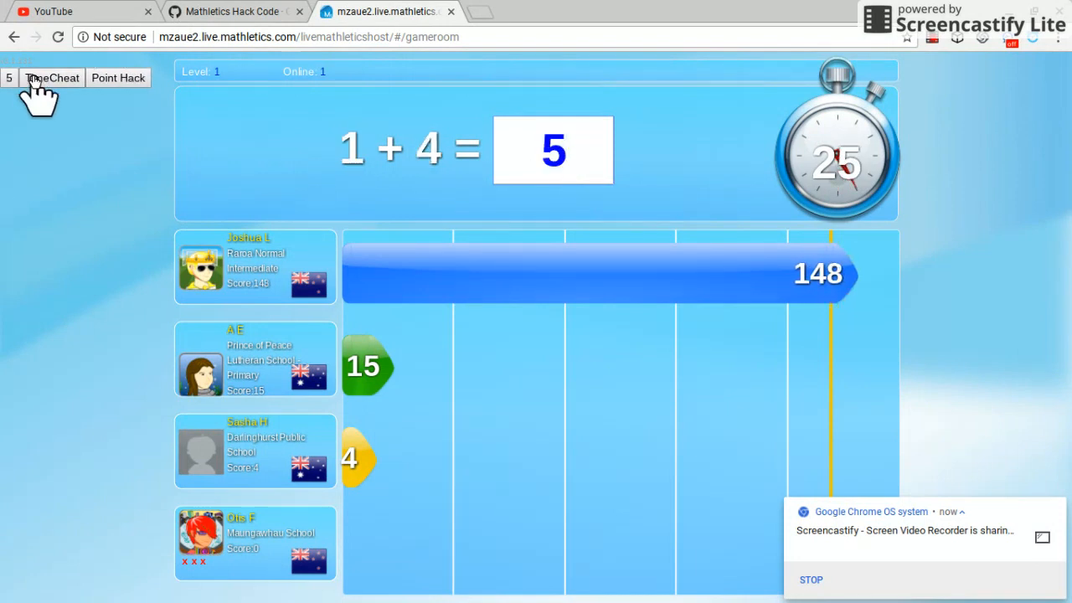
# Step: Trigger the TimeCheat and Point Hack buttons to extend the clock and inflate the score
pyautogui.click(52, 77)
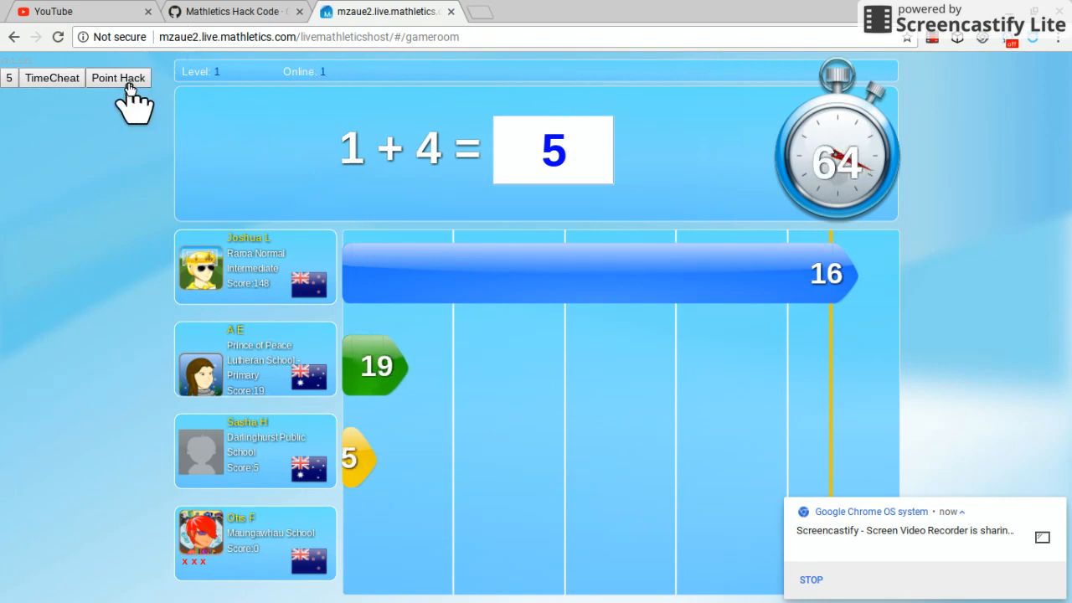
pyautogui.click(118, 77)
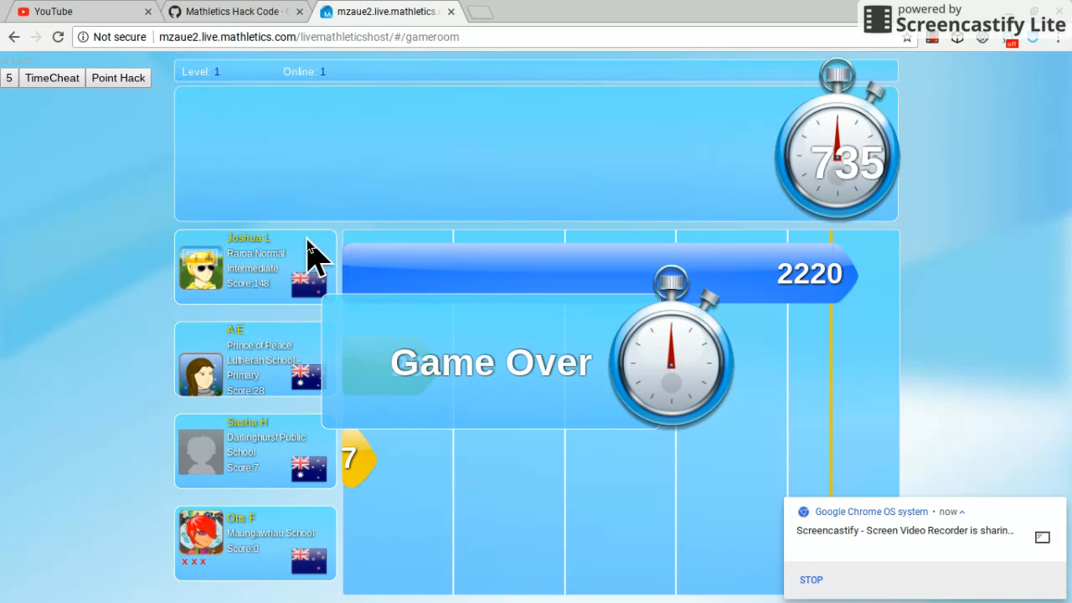
pyautogui.moveTo(490, 331)
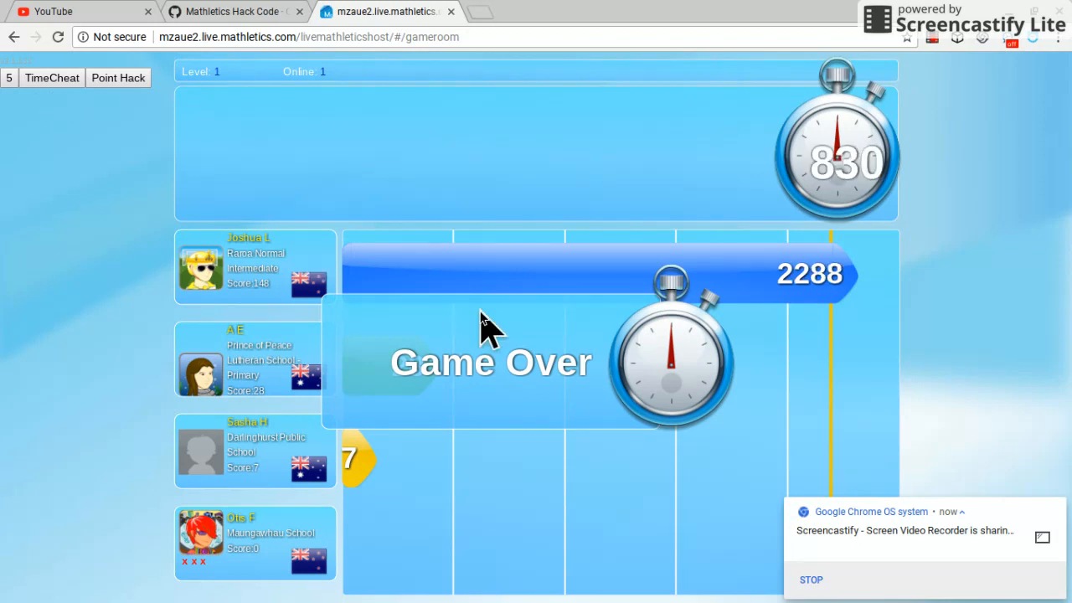